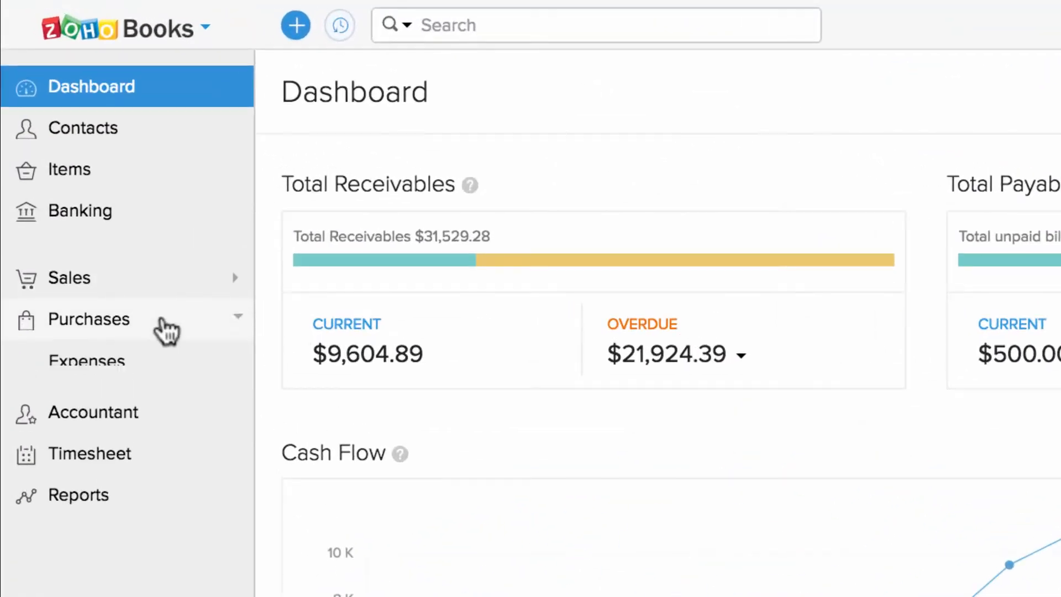
Open the All Bills list under Purchases and bring up the quick-create menu.
{"action": "left_click", "coordinate": [88, 319]}
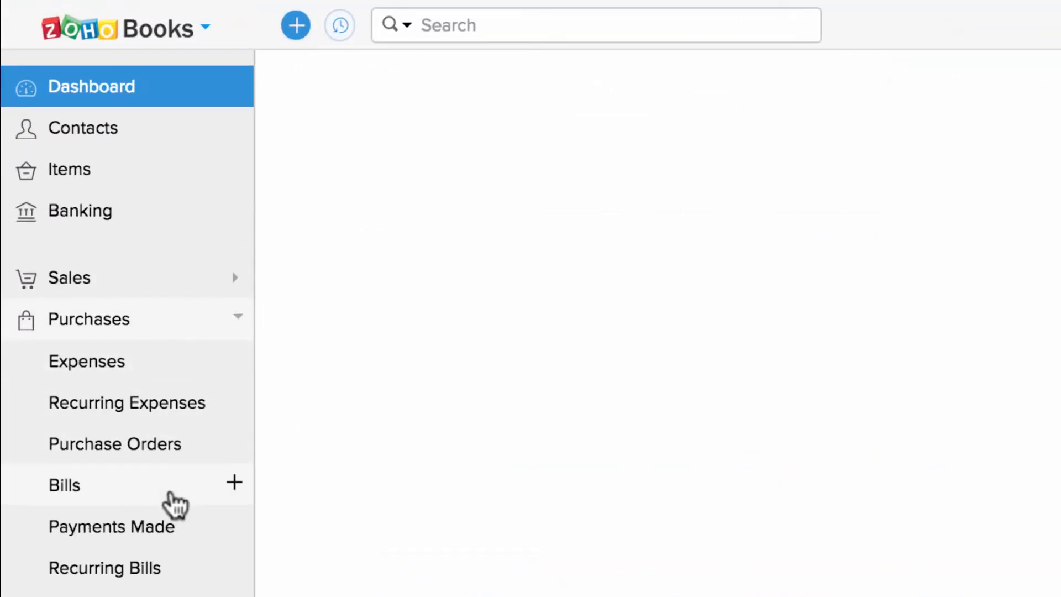
{"action": "left_click", "coordinate": [64, 485]}
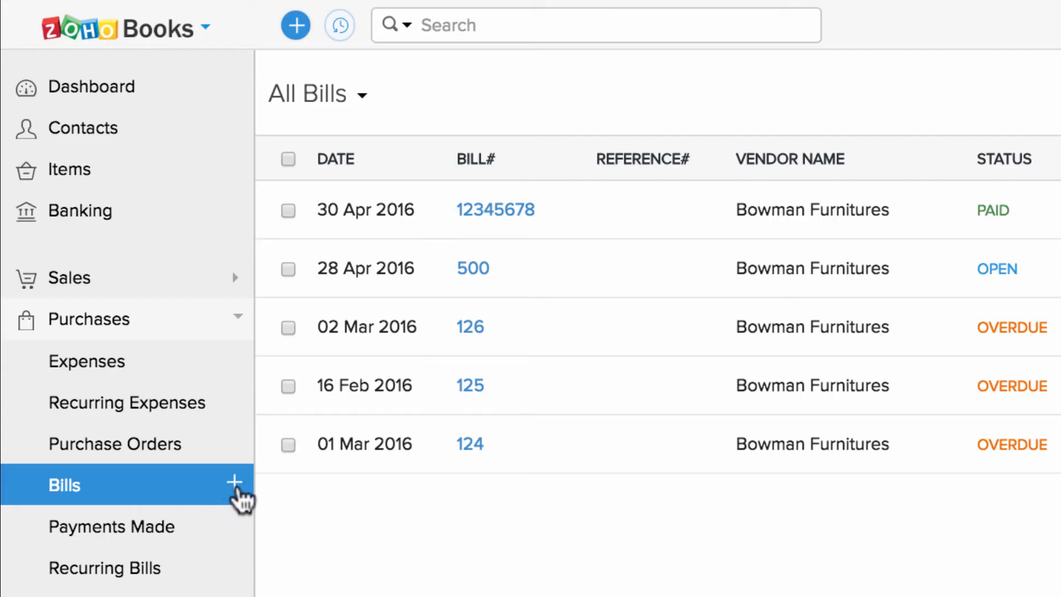
{"action": "left_click", "coordinate": [296, 24]}
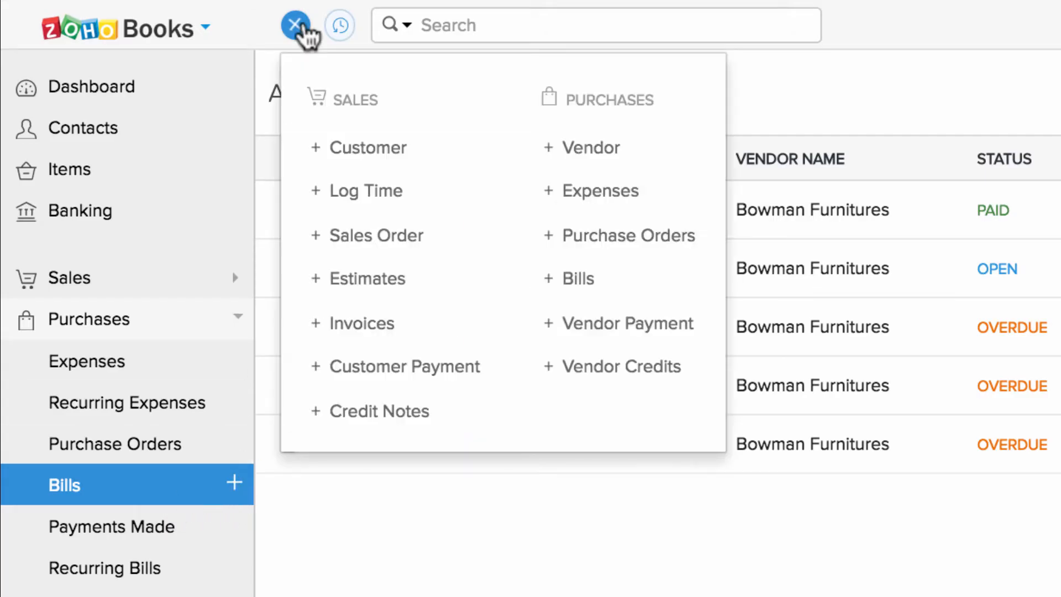
Start a new bill with Bowman Furnitures as the vendor.
{"action": "left_click", "coordinate": [578, 278]}
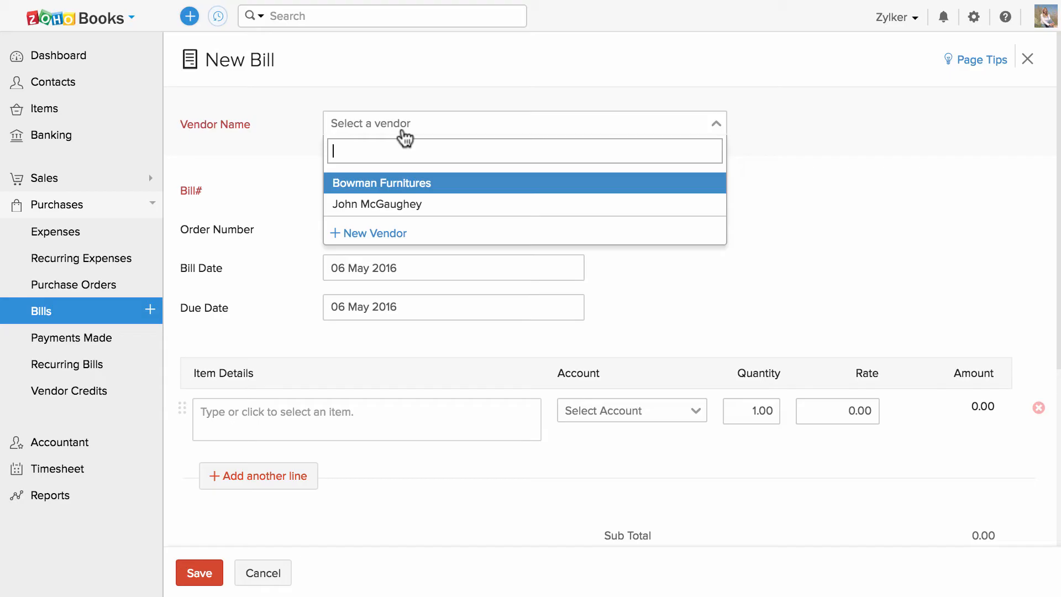
{"action": "mouse_move", "coordinate": [428, 199]}
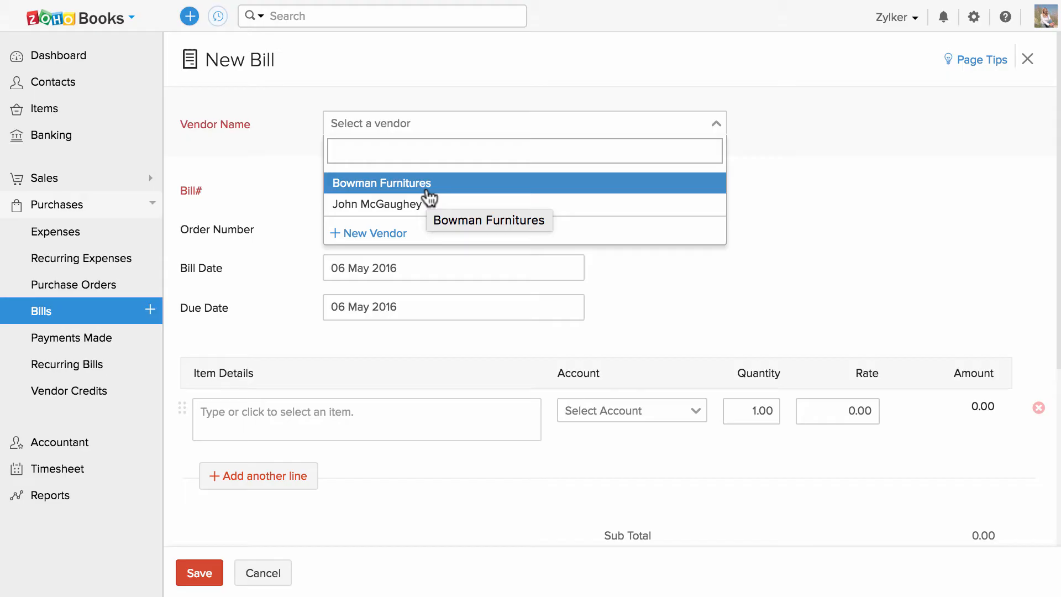
{"action": "left_click", "coordinate": [374, 232]}
{"action": "type", "text": "32"}
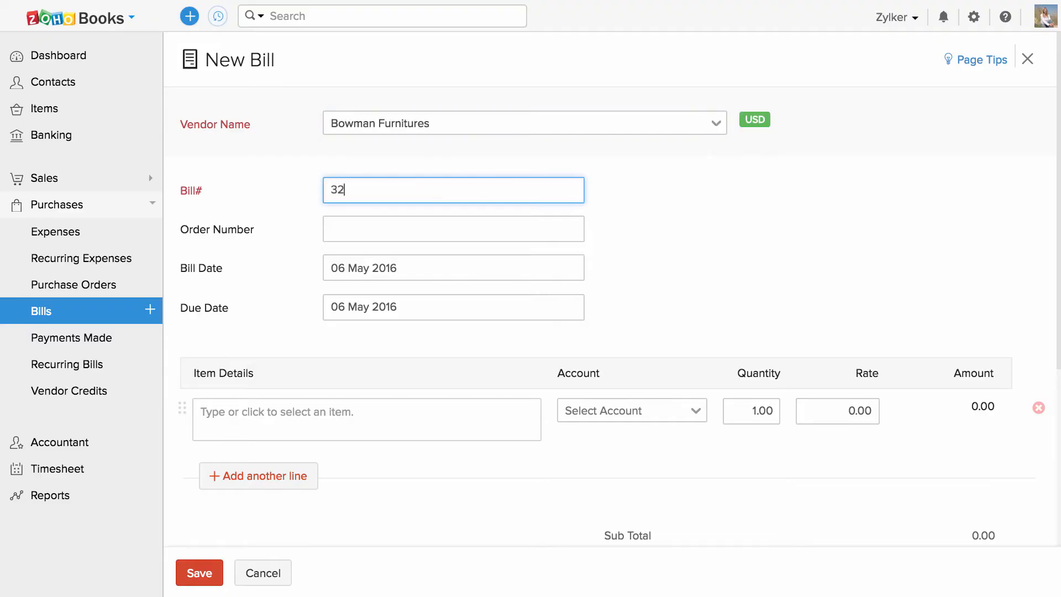
Fill in bill number 3211, order number 12 and due date 17 May 2016.
{"action": "type", "text": "12"}
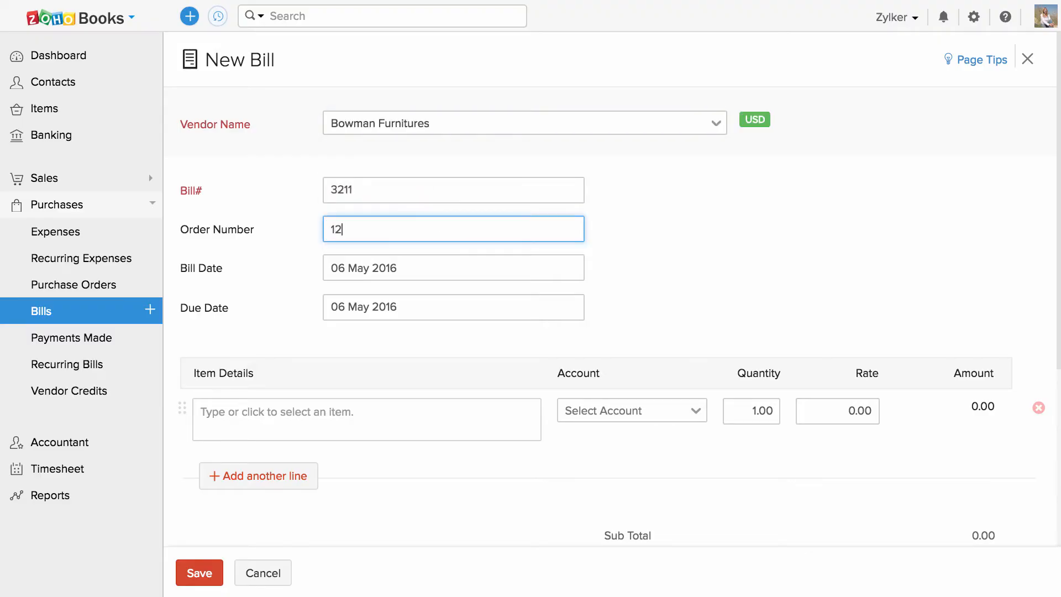
{"action": "mouse_move", "coordinate": [446, 270]}
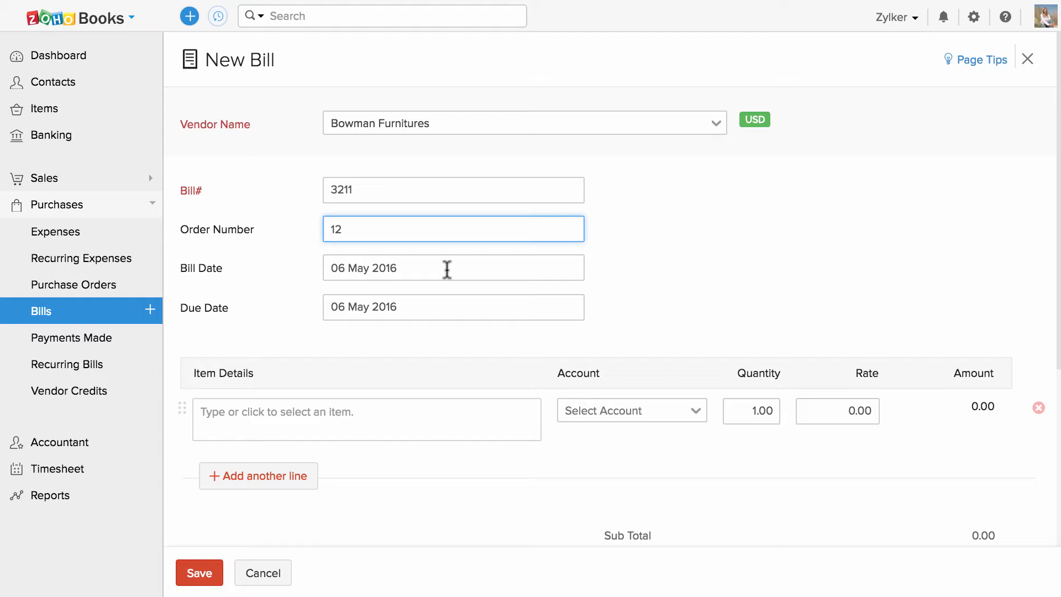
{"action": "left_click", "coordinate": [452, 267]}
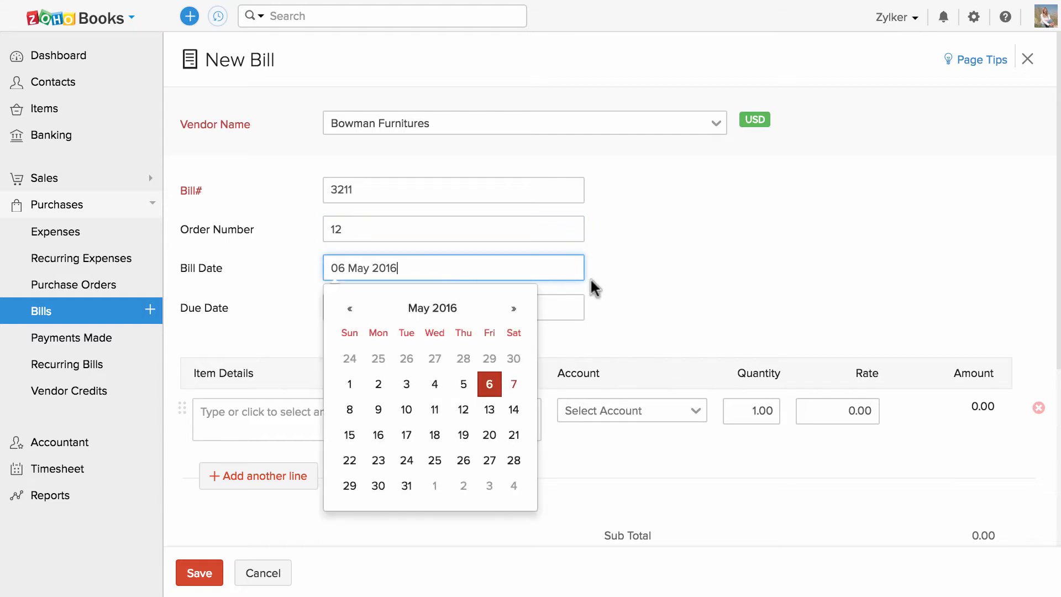
{"action": "left_click", "coordinate": [488, 383]}
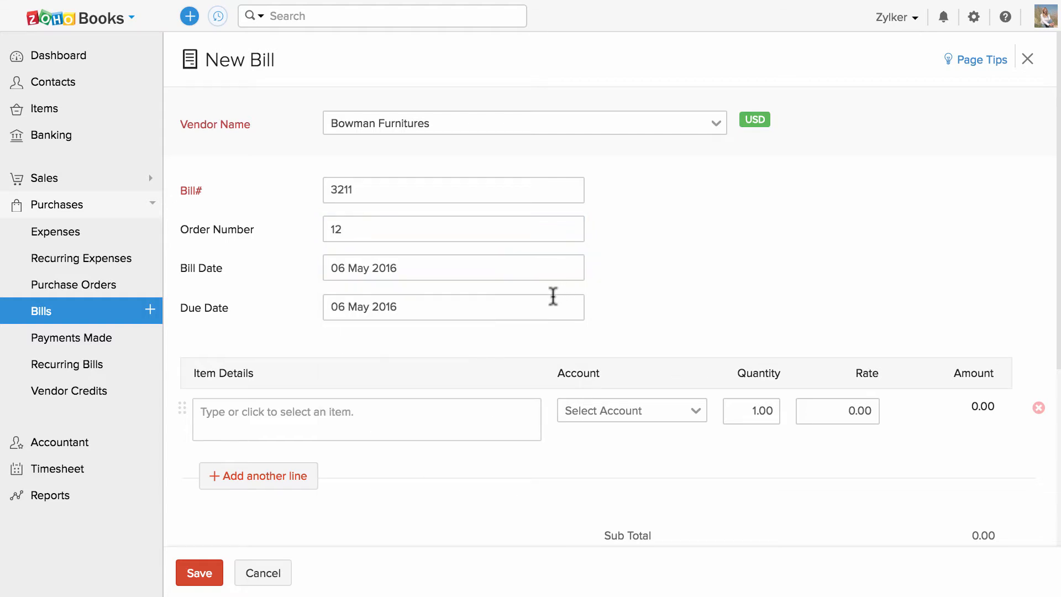
{"action": "type", "text": "17 May 2016"}
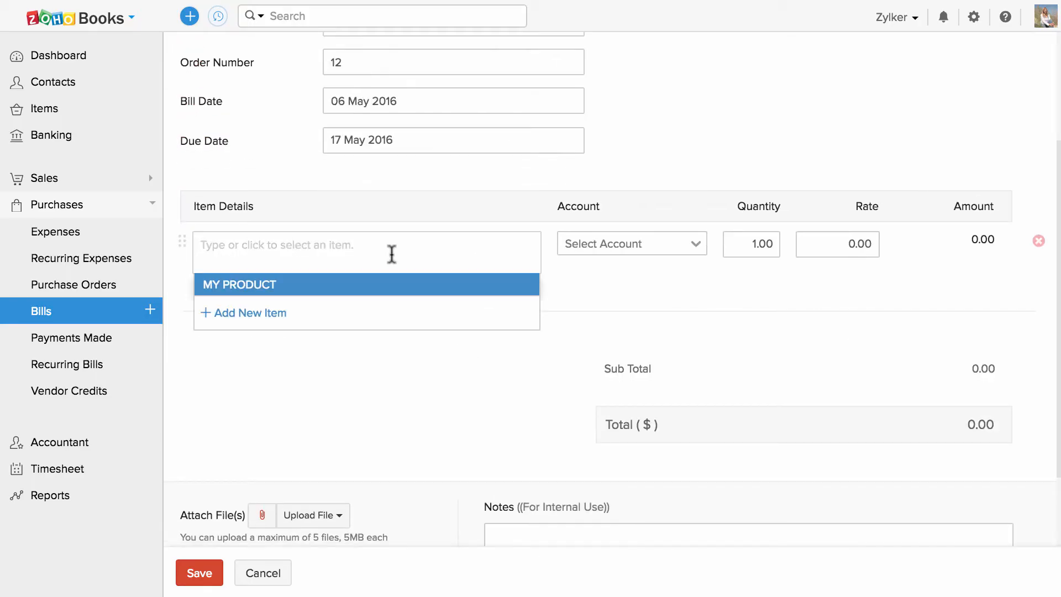
Add MY PRODUCT at quantity 10 and rate 90, then save the $900.00 bill.
{"action": "left_click", "coordinate": [239, 284]}
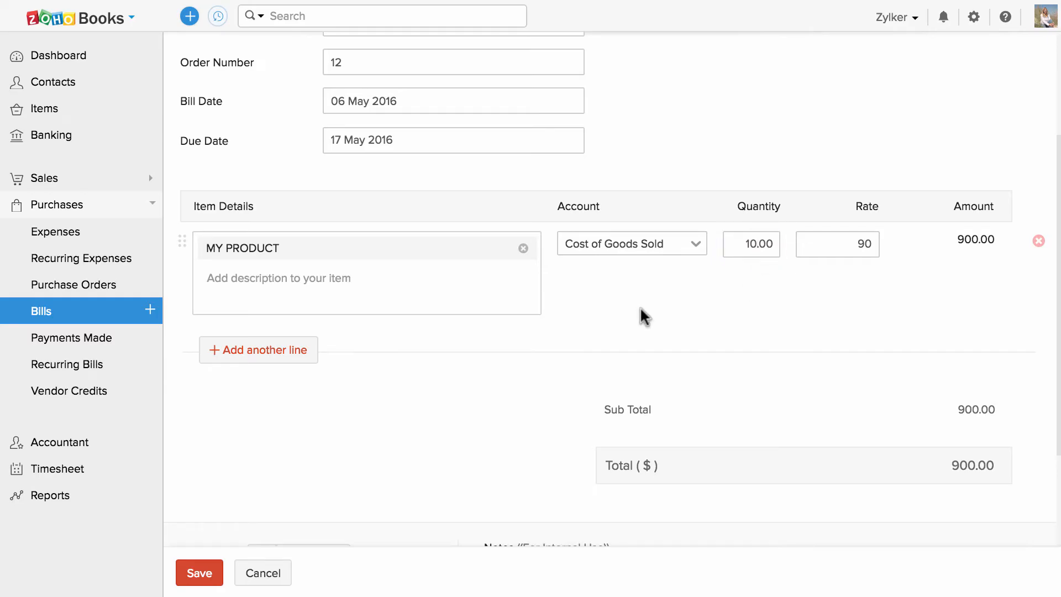
{"action": "left_click", "coordinate": [258, 350]}
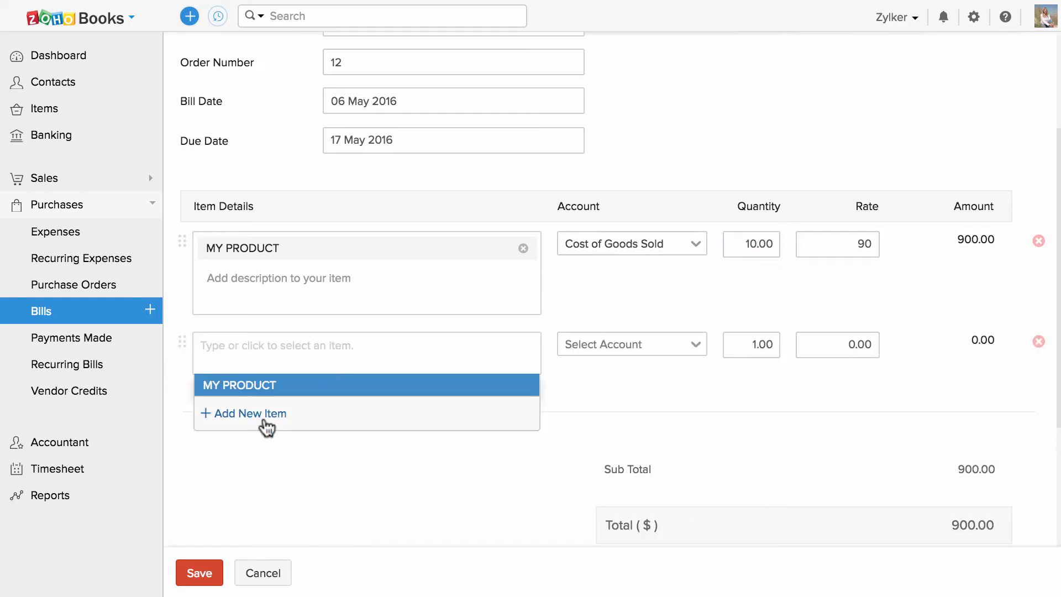
{"action": "left_click", "coordinate": [250, 413]}
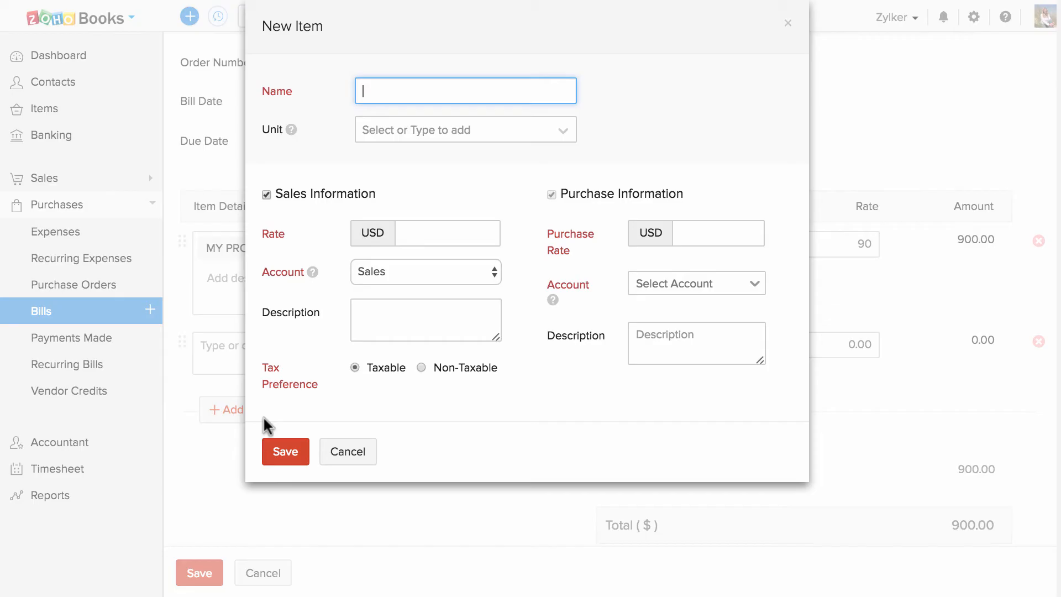
{"action": "left_click", "coordinate": [346, 452]}
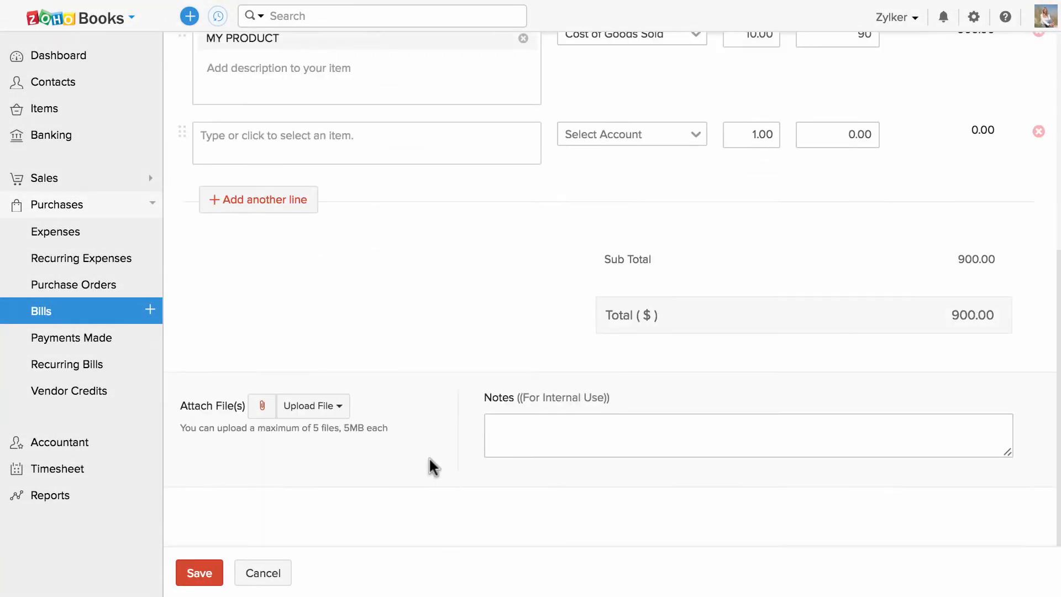
{"action": "left_click", "coordinate": [747, 435]}
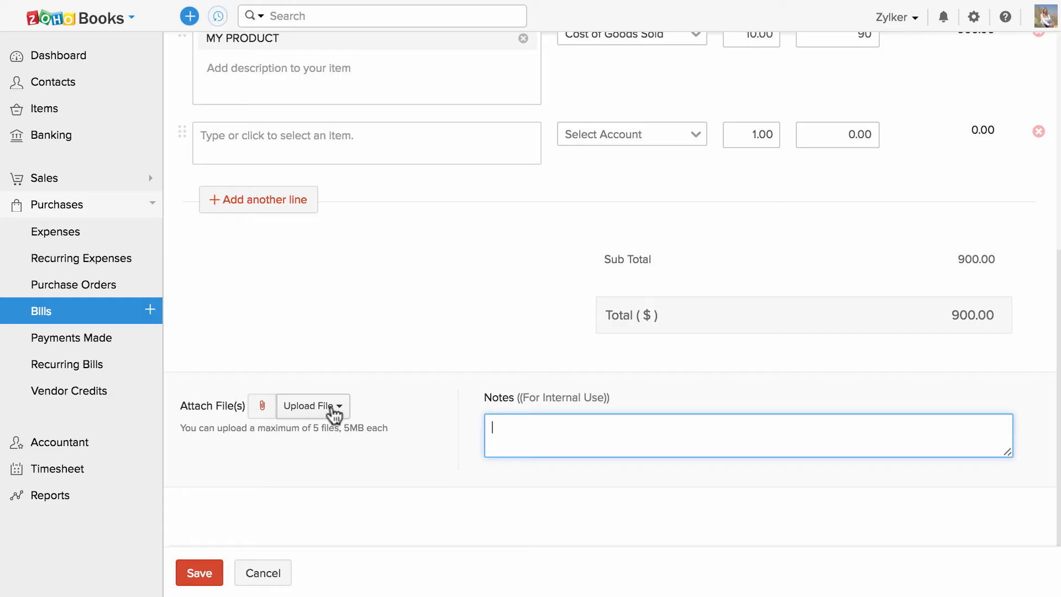
{"action": "left_click", "coordinate": [199, 573]}
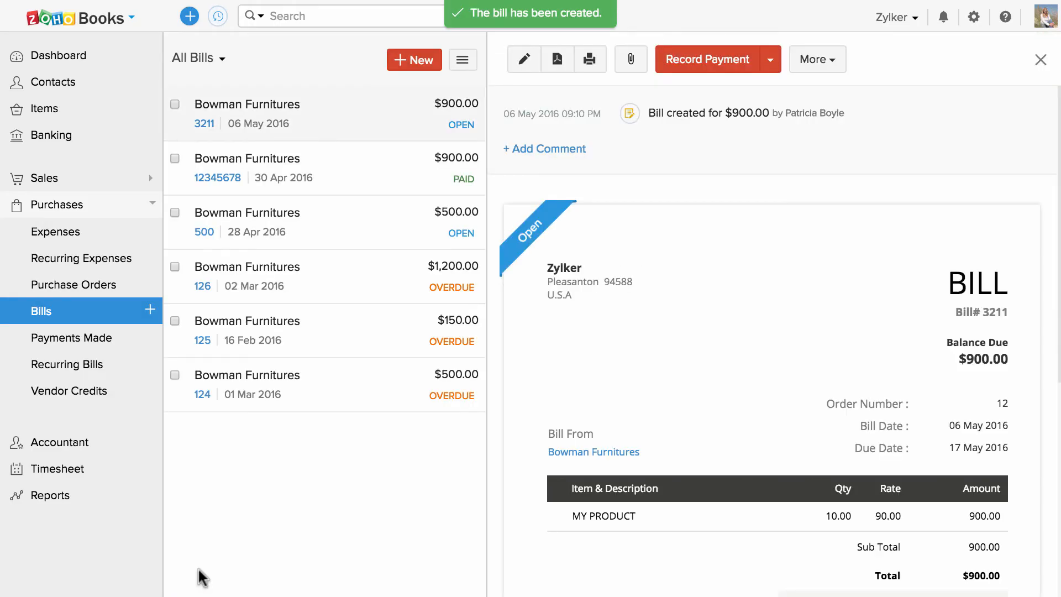
Try recording a $900 payment on bill 3211, then show the record, check and ACH options.
{"action": "scroll", "scroll_direction": "down", "scroll_amount": 3}
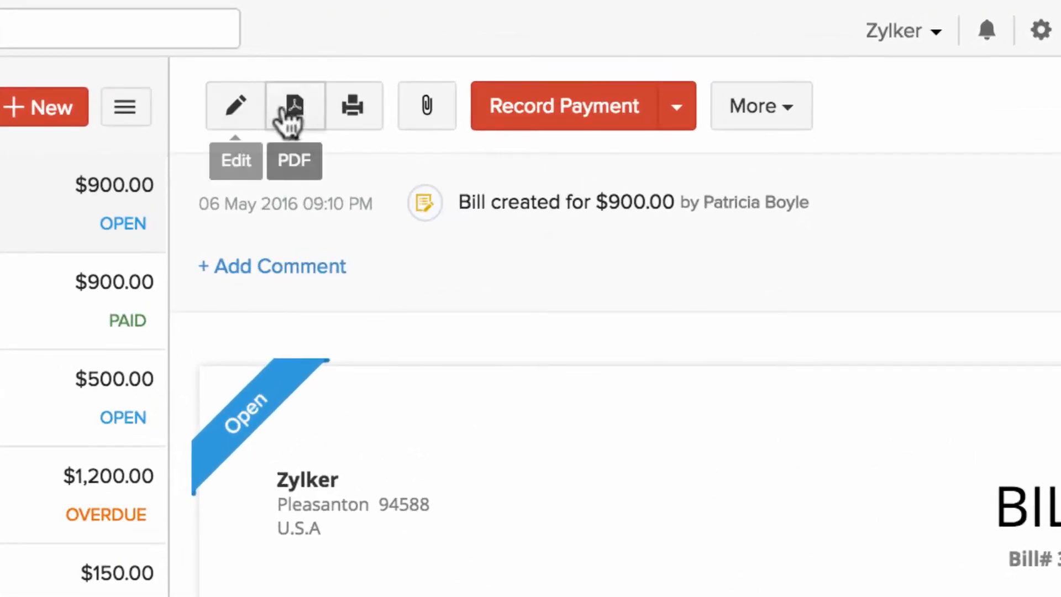
{"action": "mouse_move", "coordinate": [352, 106]}
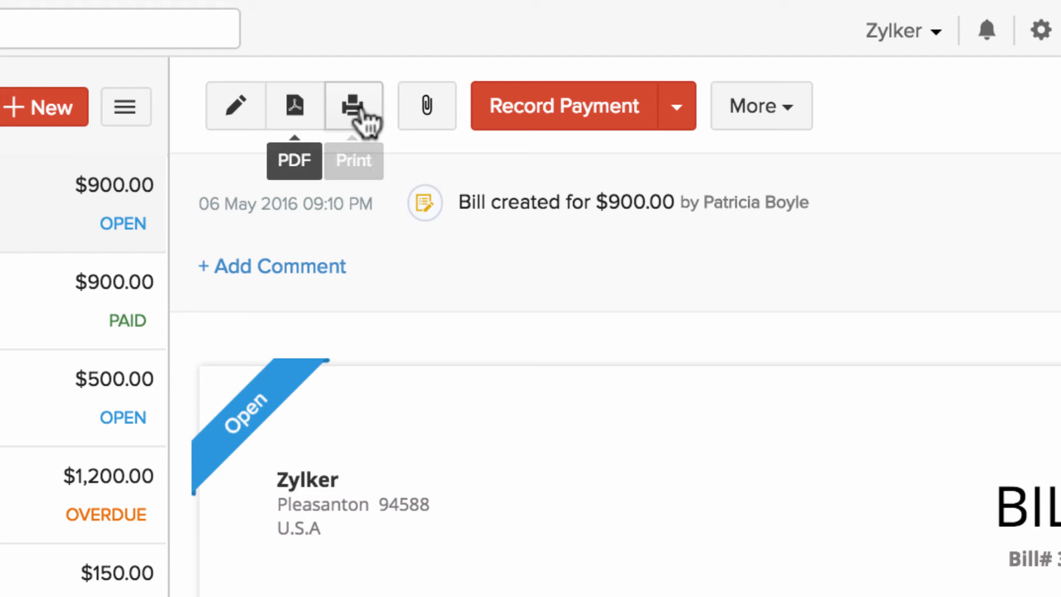
{"action": "mouse_move", "coordinate": [427, 106]}
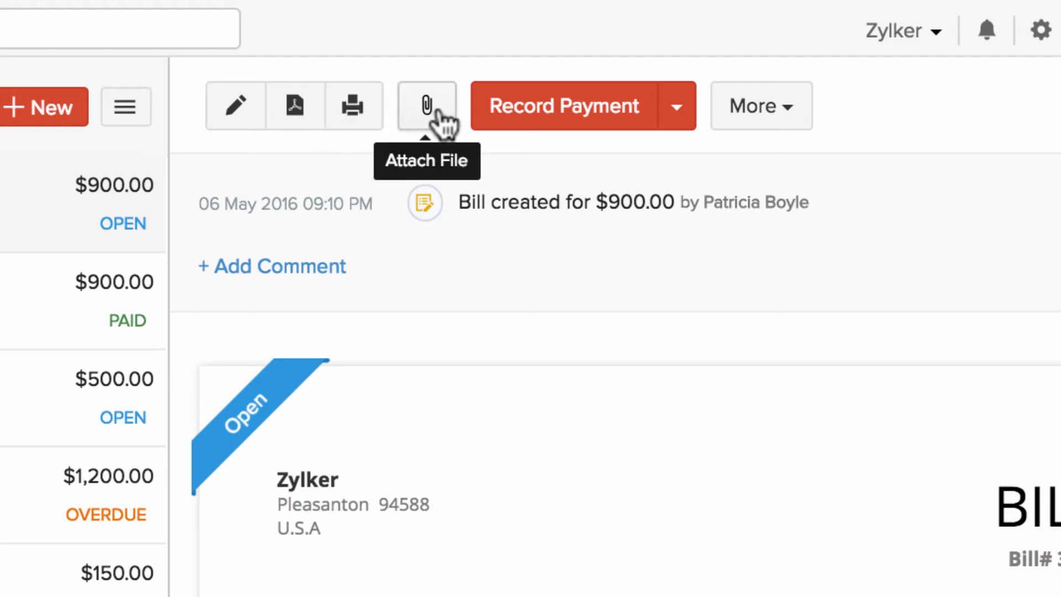
{"action": "left_click", "coordinate": [760, 106]}
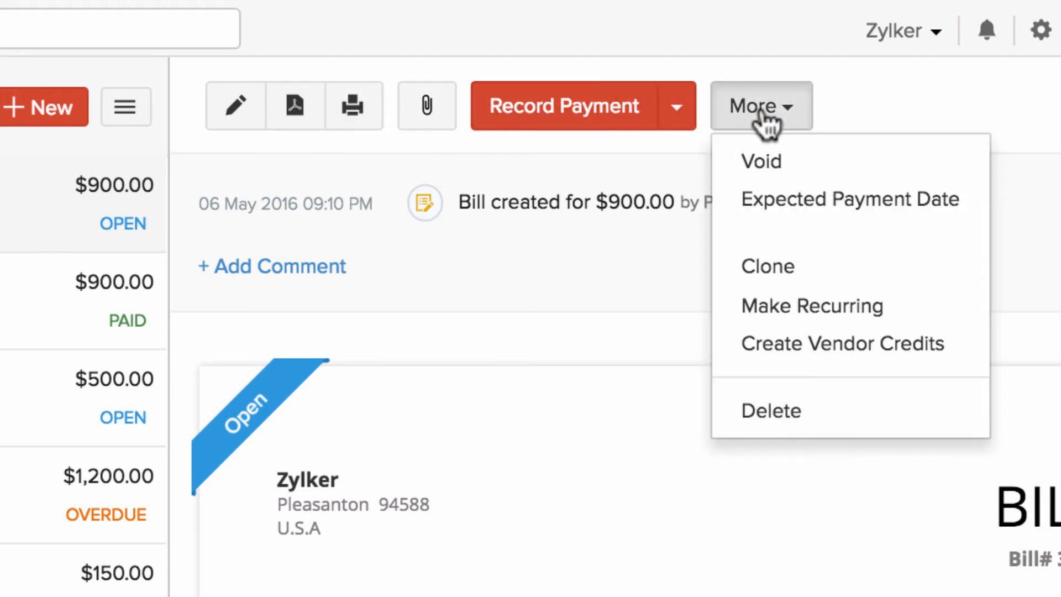
{"action": "left_click", "coordinate": [859, 122]}
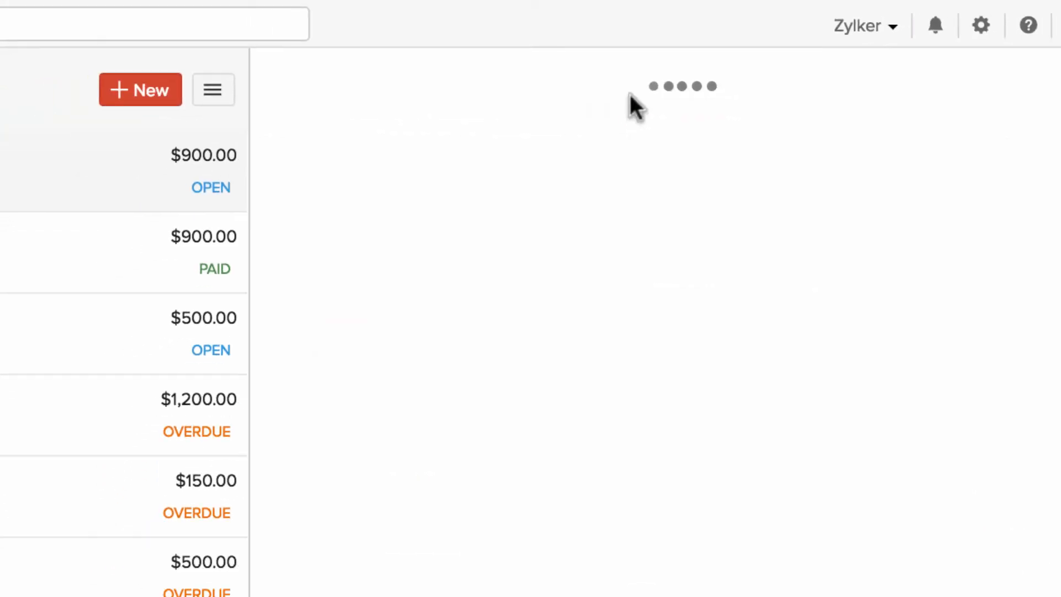
{"action": "type", "text": "900"}
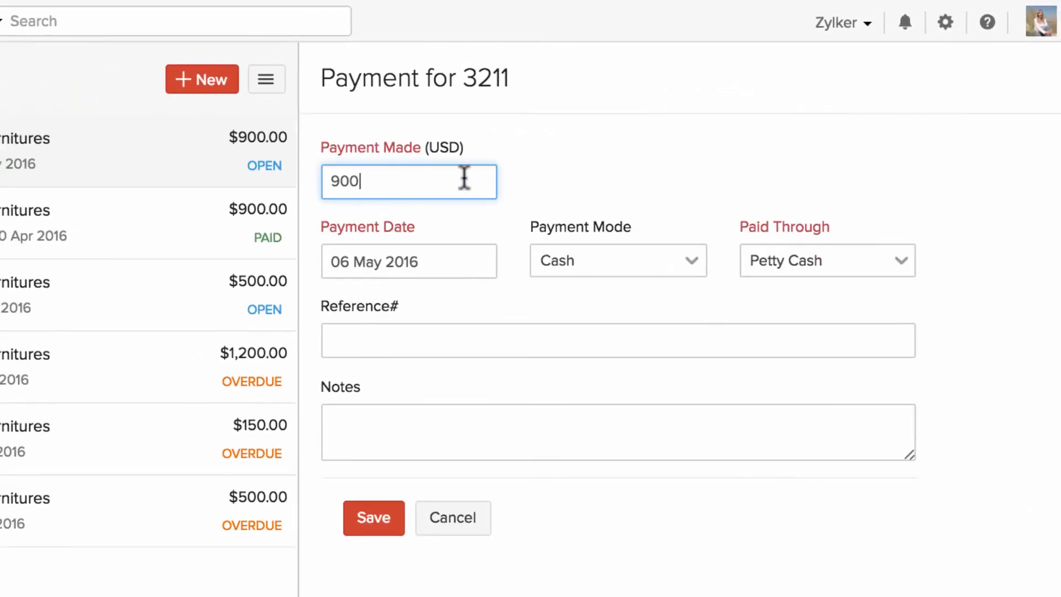
{"action": "left_click", "coordinate": [674, 78]}
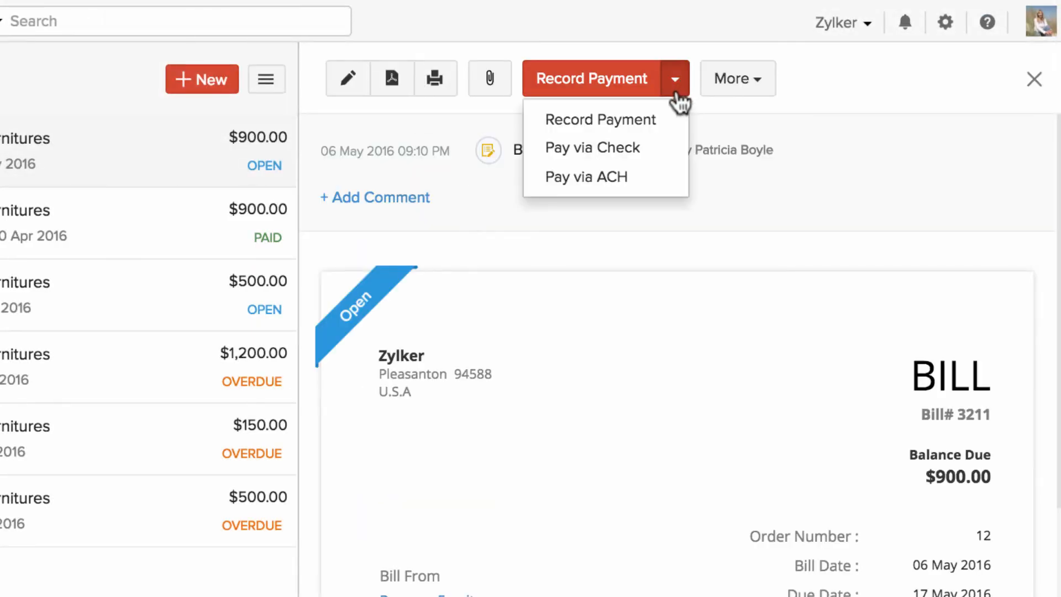